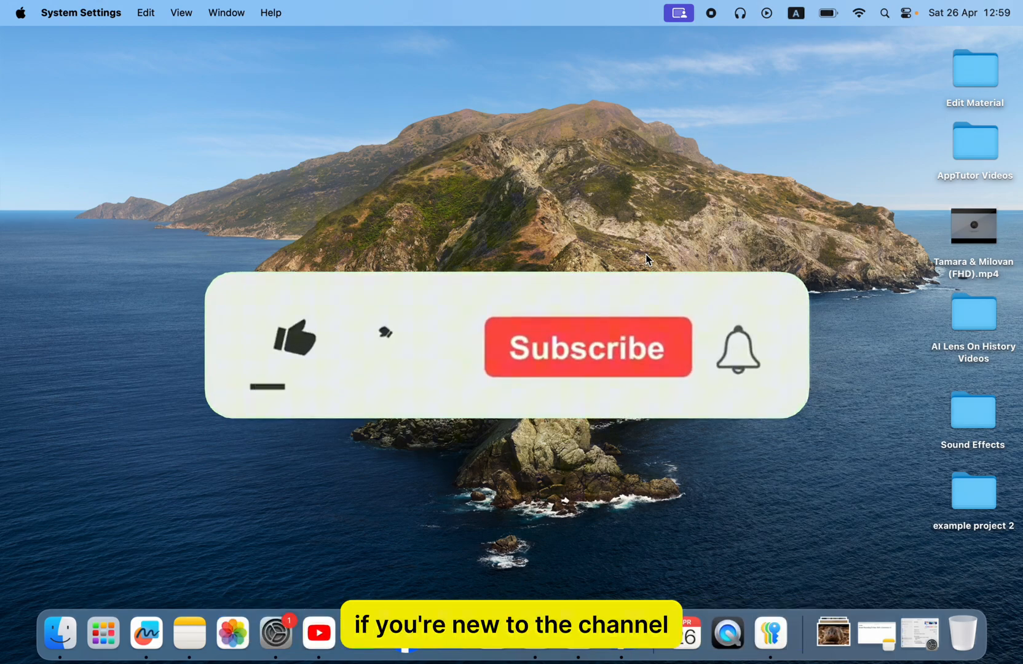
Launch System Settings from the Apple menu.
click(291, 344)
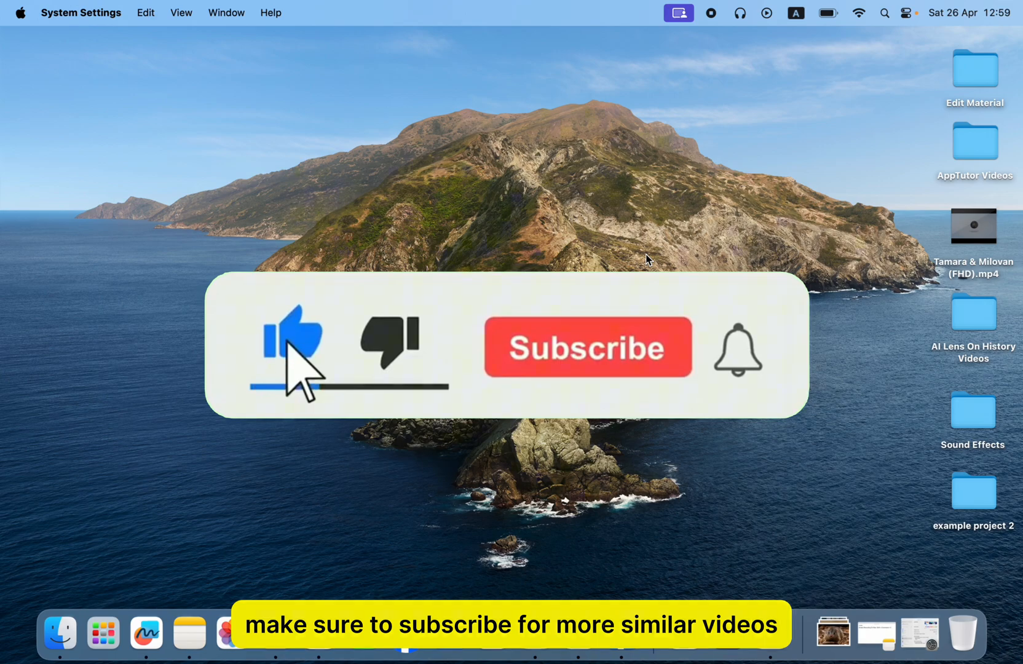
click(589, 349)
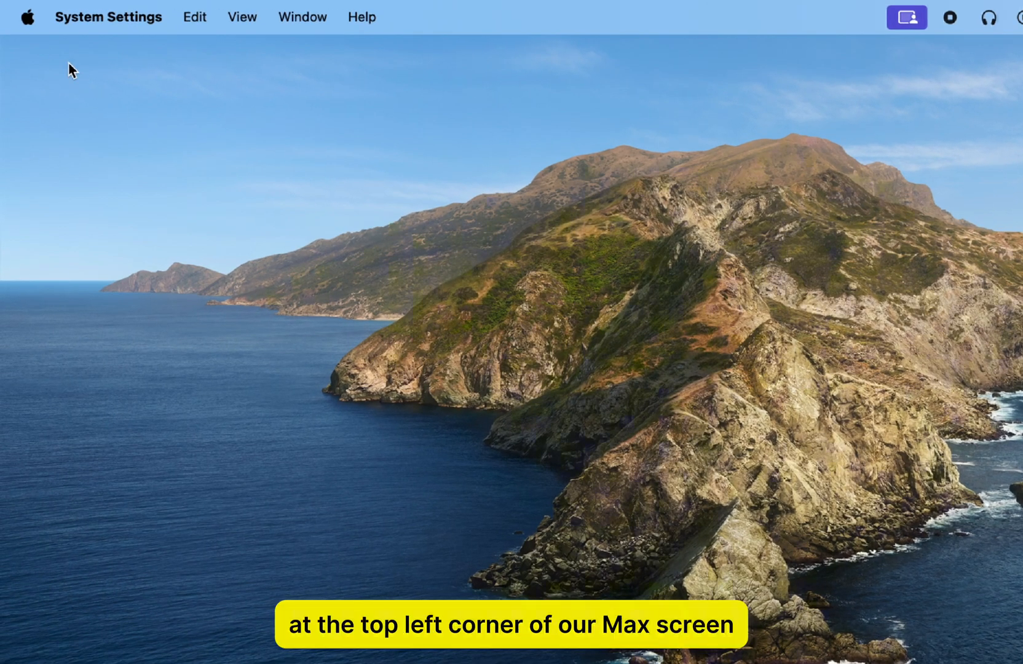
click(27, 16)
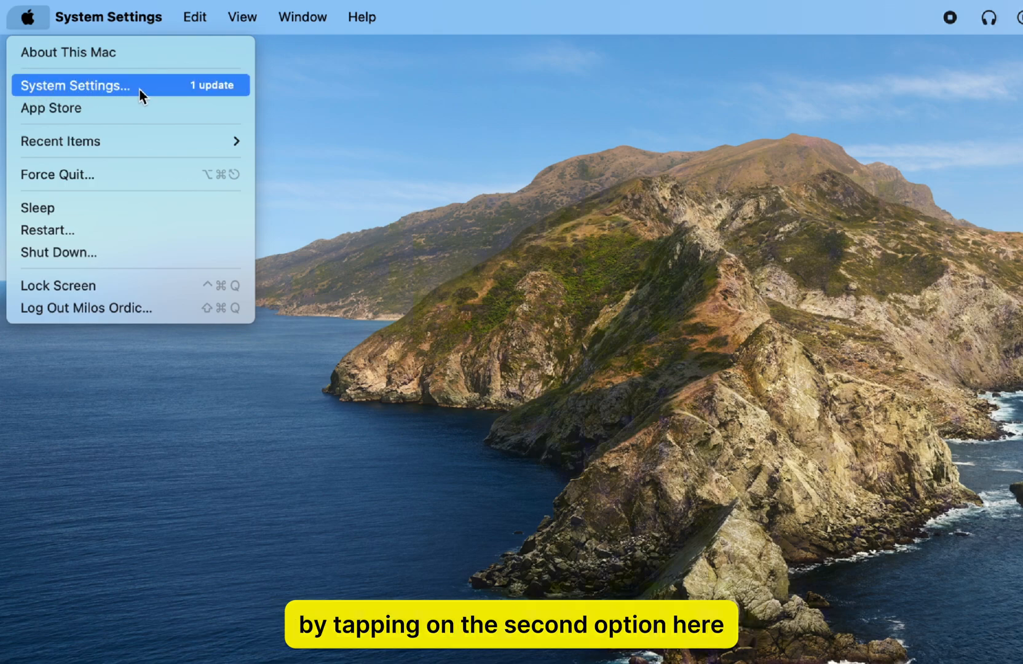
click(93, 85)
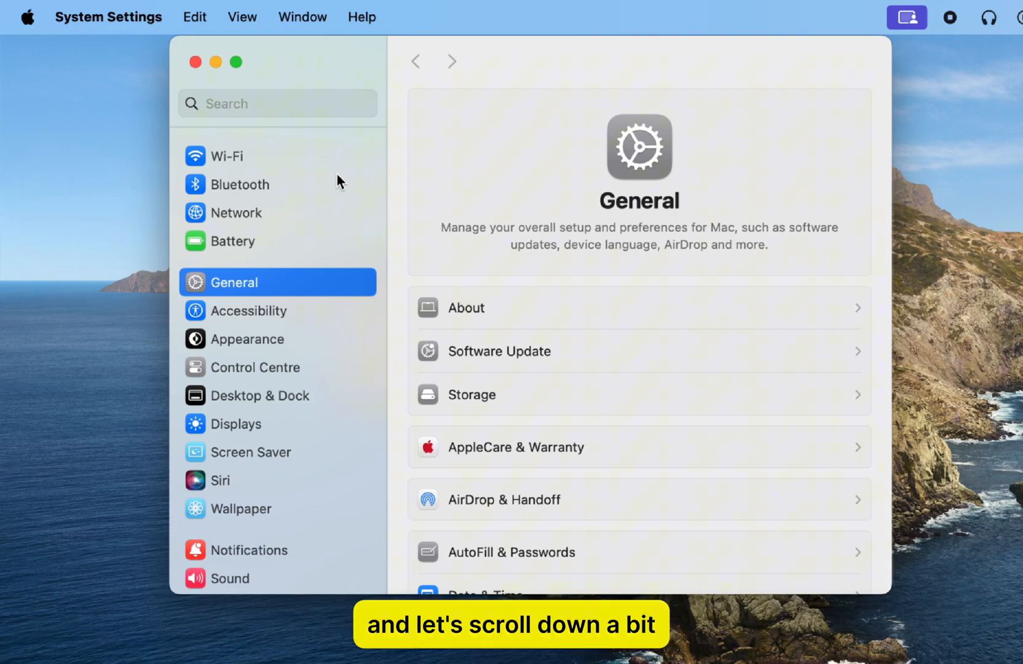
mouse_move(227, 318)
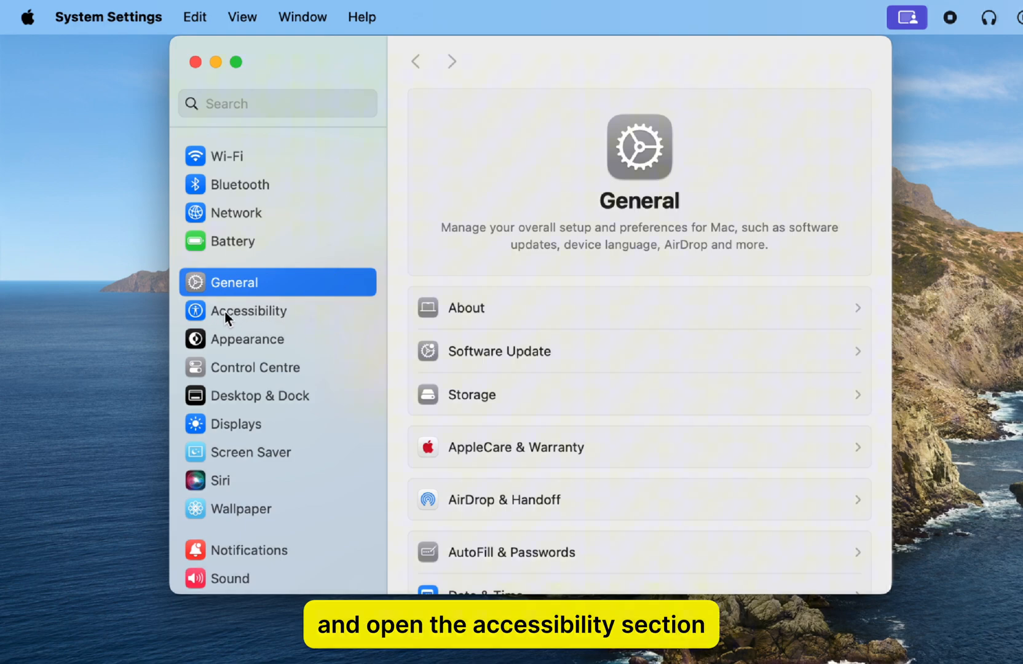
Select Accessibility in the System Settings sidebar.
click(249, 311)
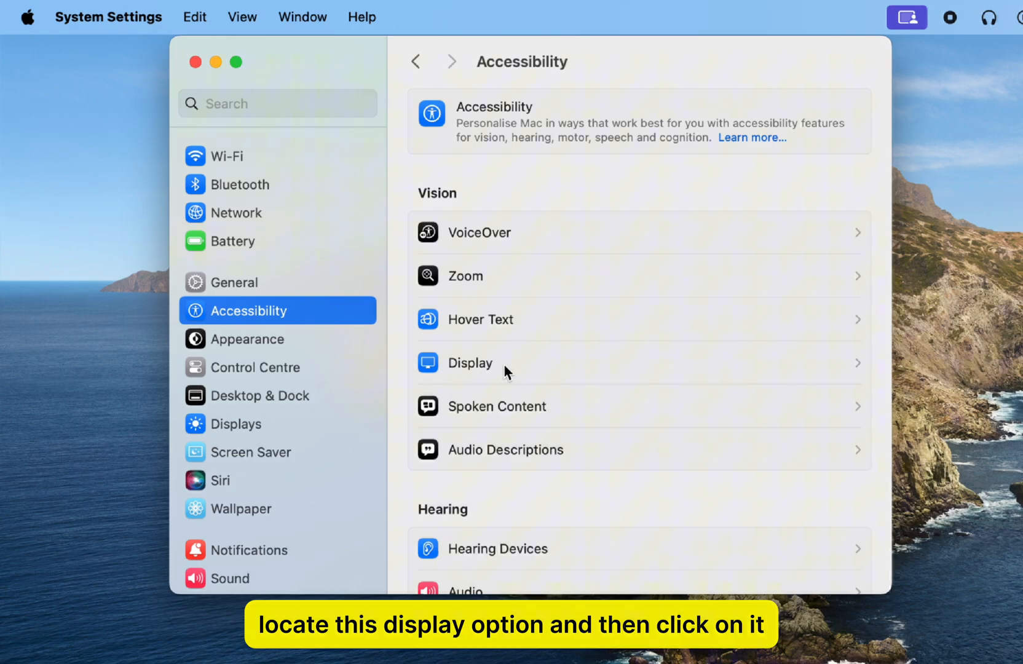
Open Accessibility Display settings and scroll down to the Text section.
click(470, 362)
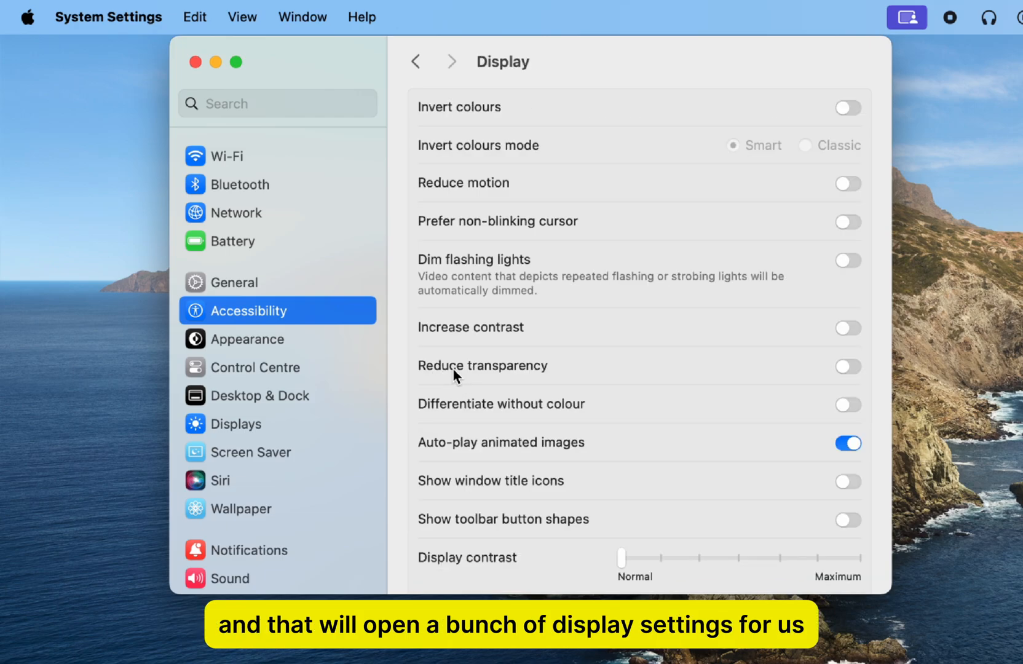
scroll(down, 3)
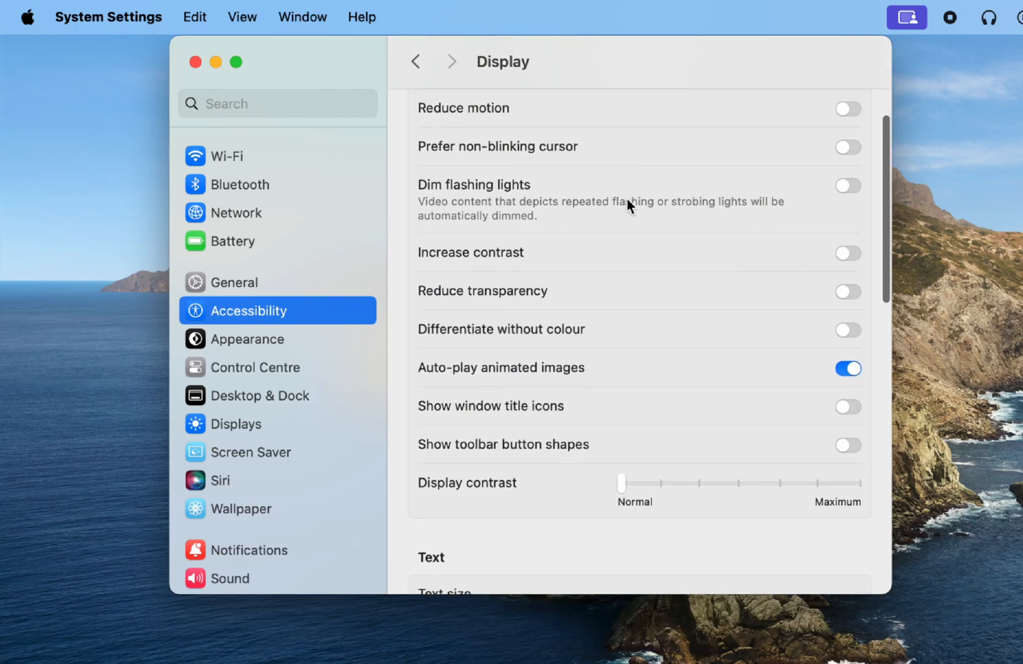
scroll(down, 3)
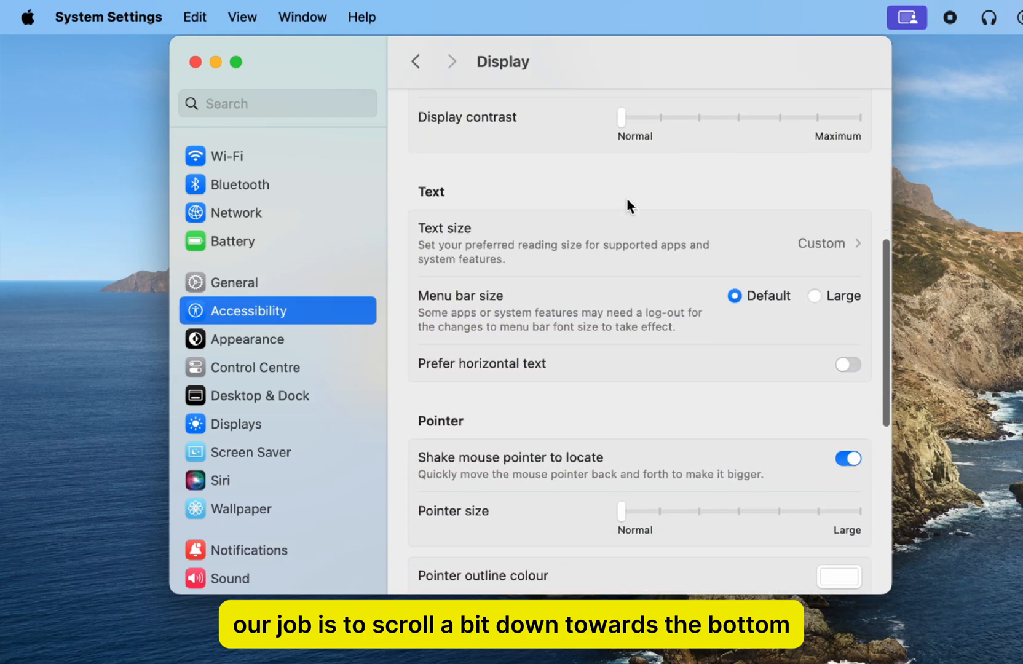
scroll(down, 3)
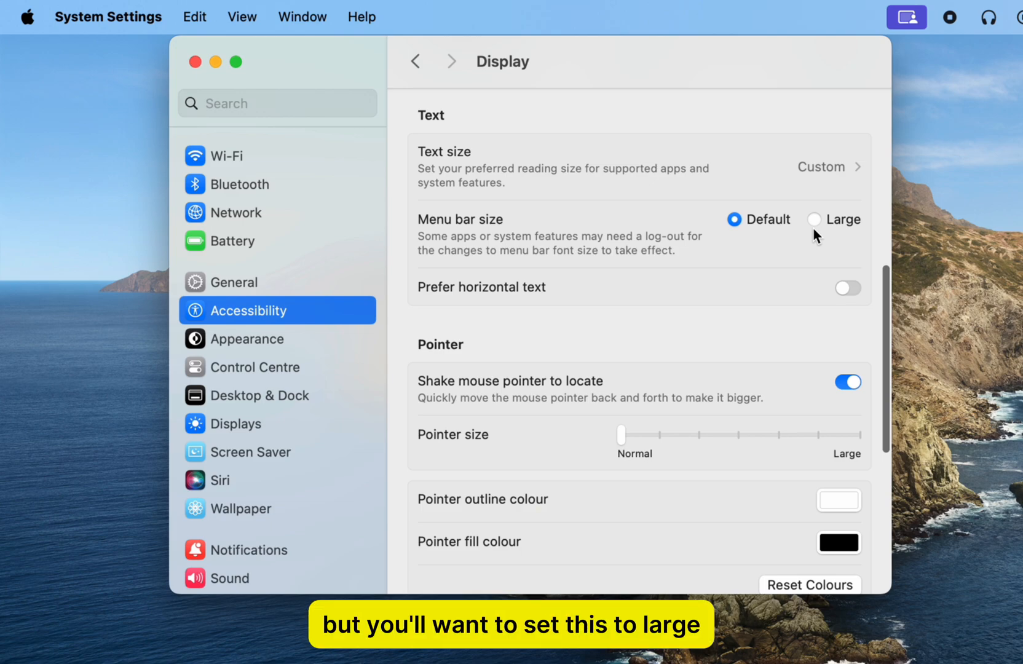
Choose Large for Menu bar size, briefly toggling back to Default first.
click(814, 220)
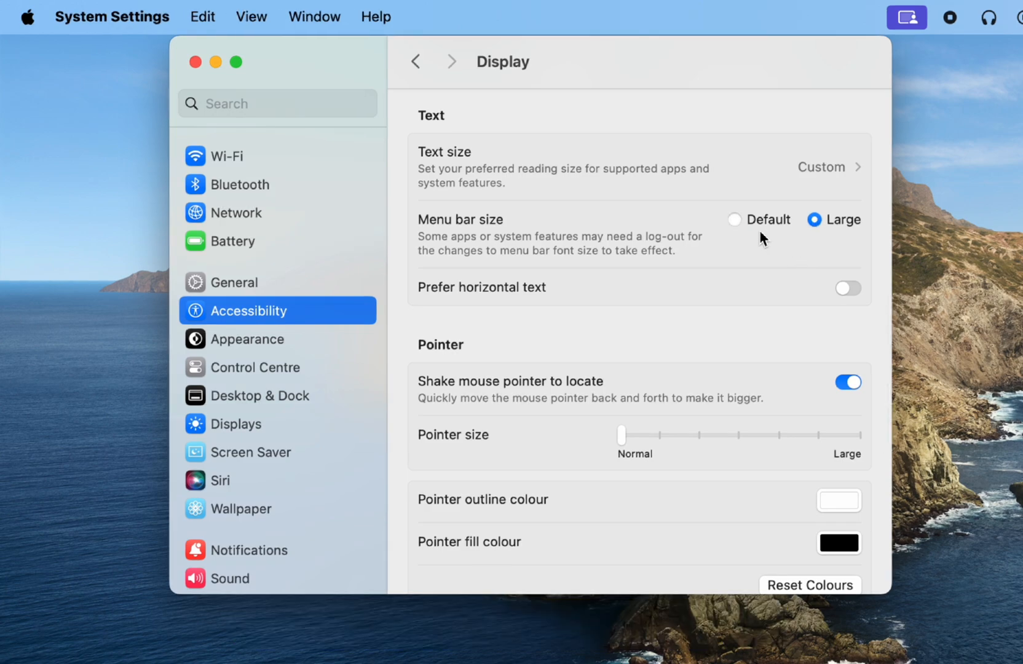
click(734, 220)
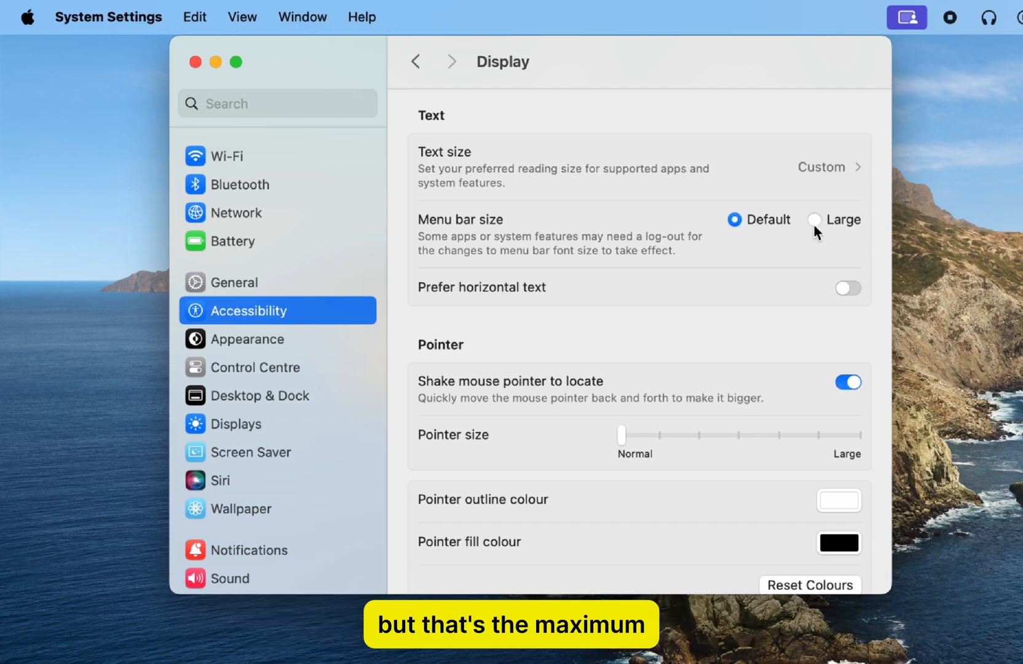
click(814, 220)
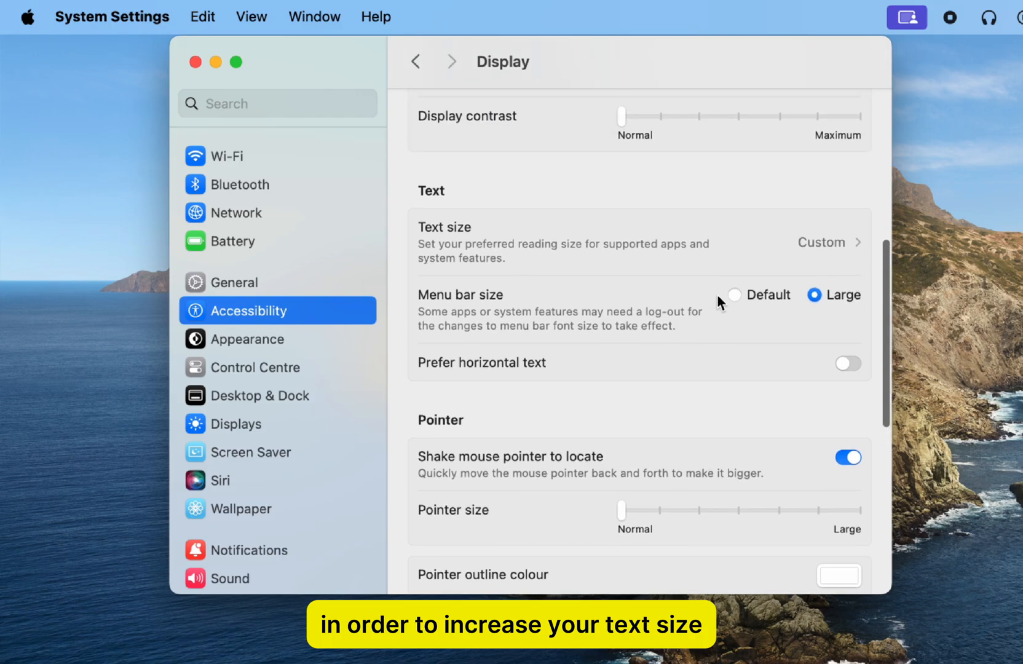
scroll(up, 3)
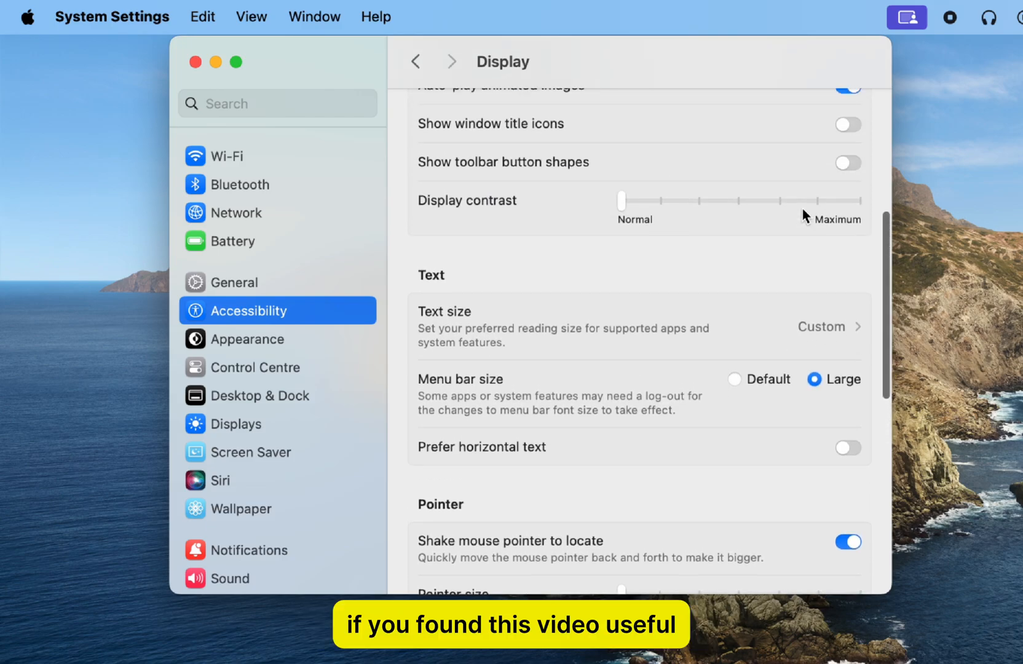